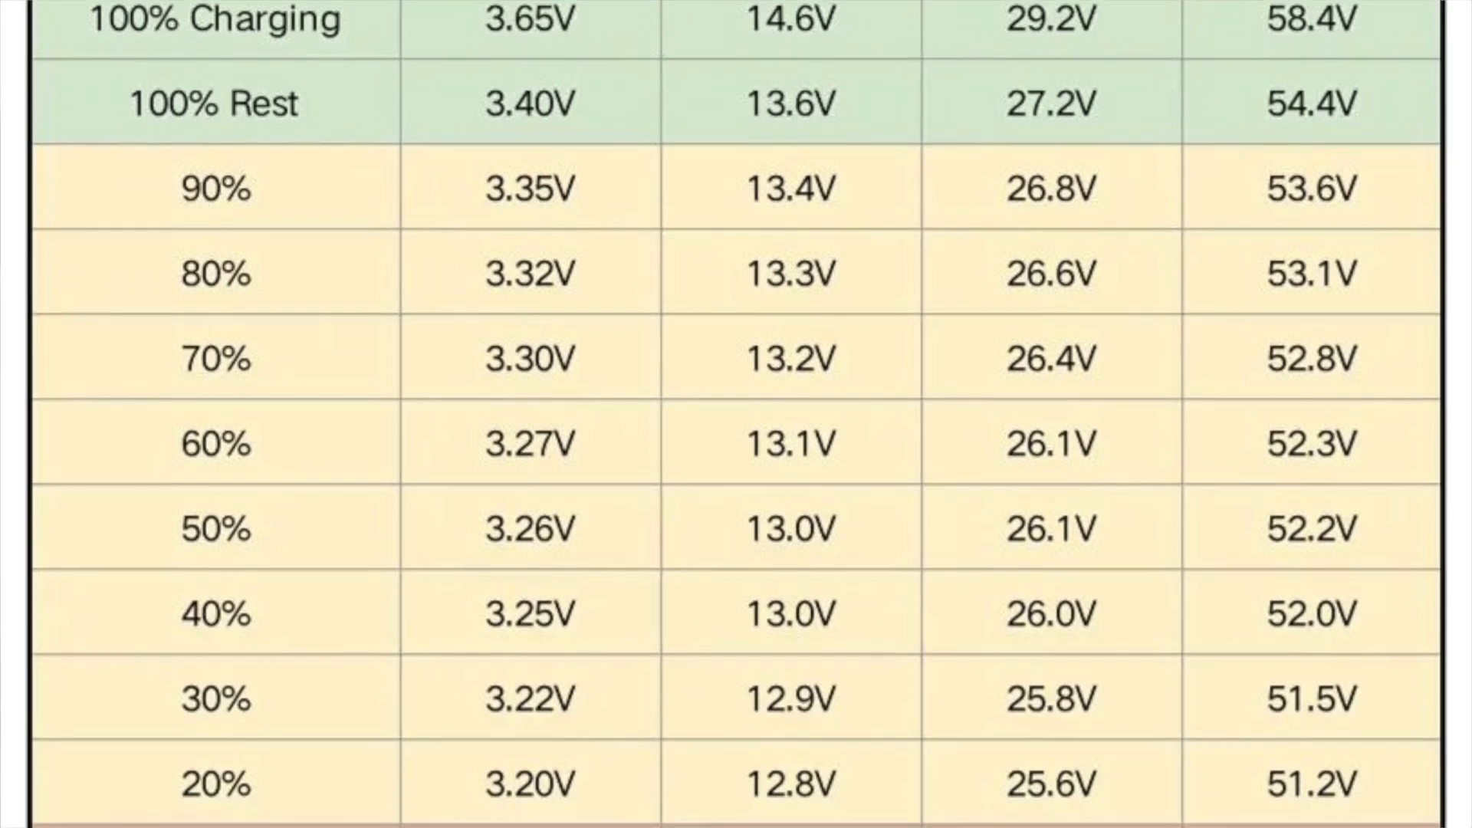
- Scroll past the lithium voltage chart to the Minn Kota 'Trolling Motor Power Considerations' article
scroll(down, 3)
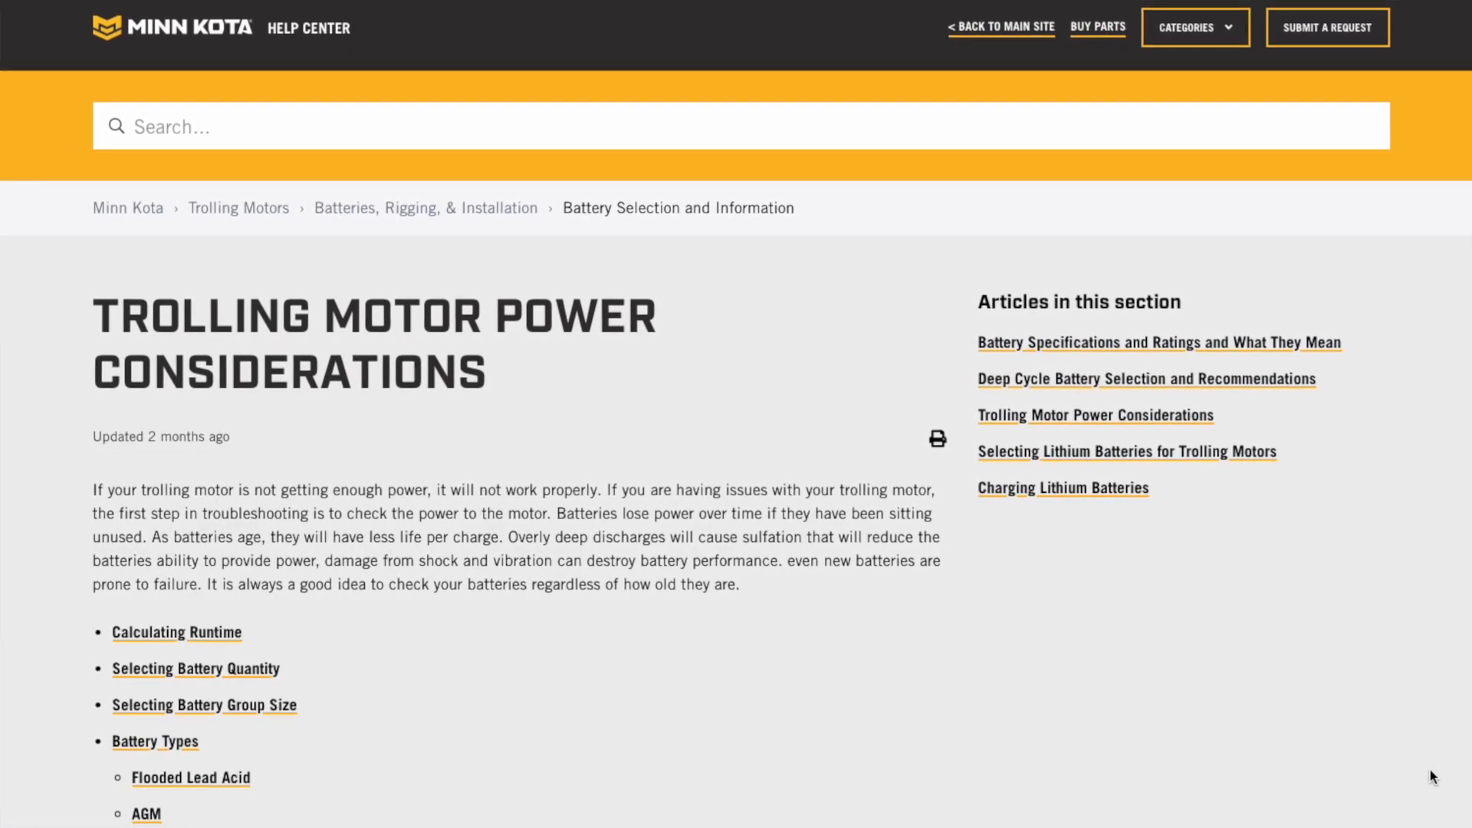
- Scroll down to the Lithium Power Output warning about staying at 85%/Speed 8.5
scroll(down, 3)
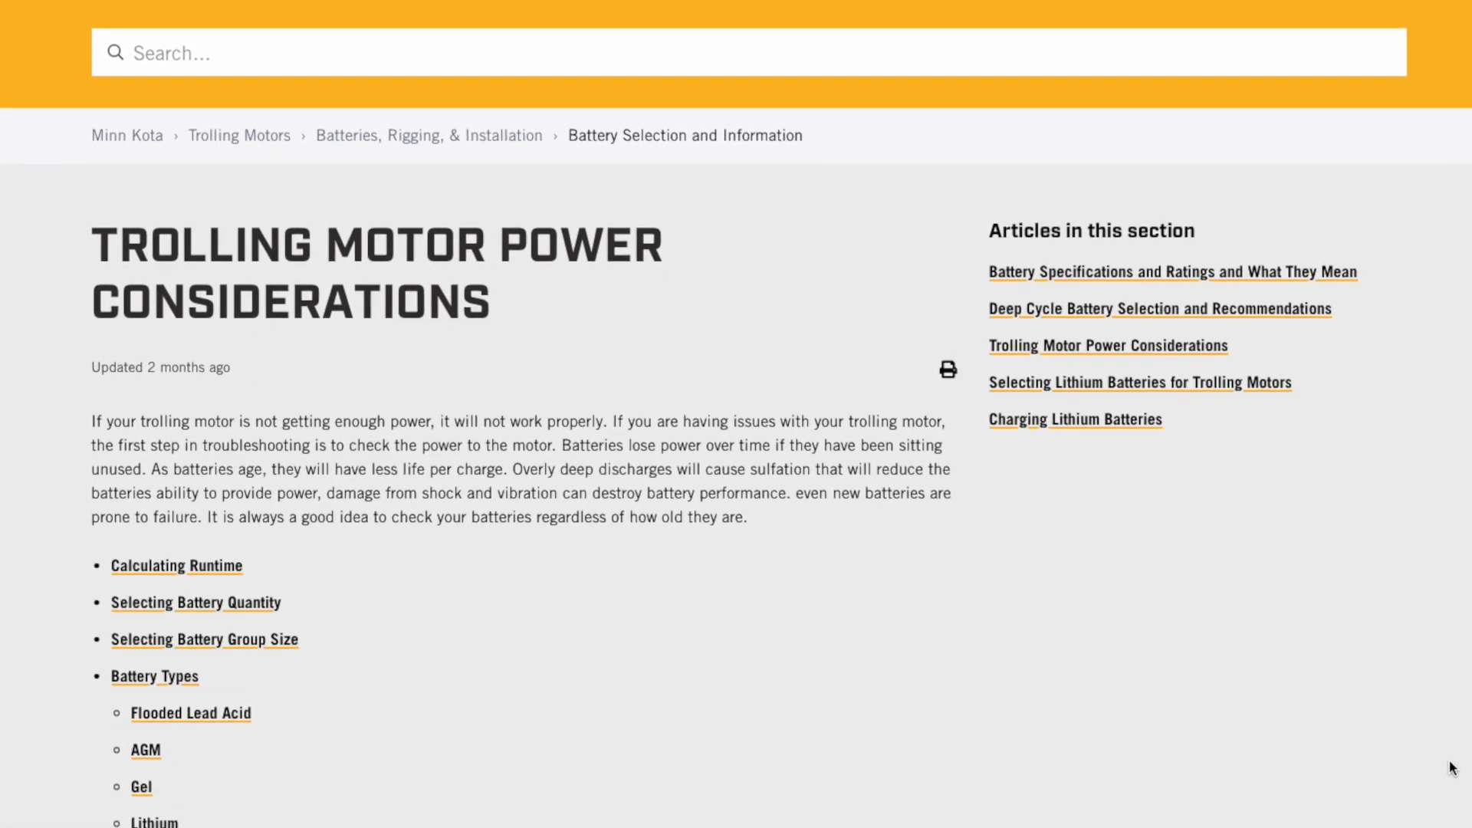
scroll(down, 3)
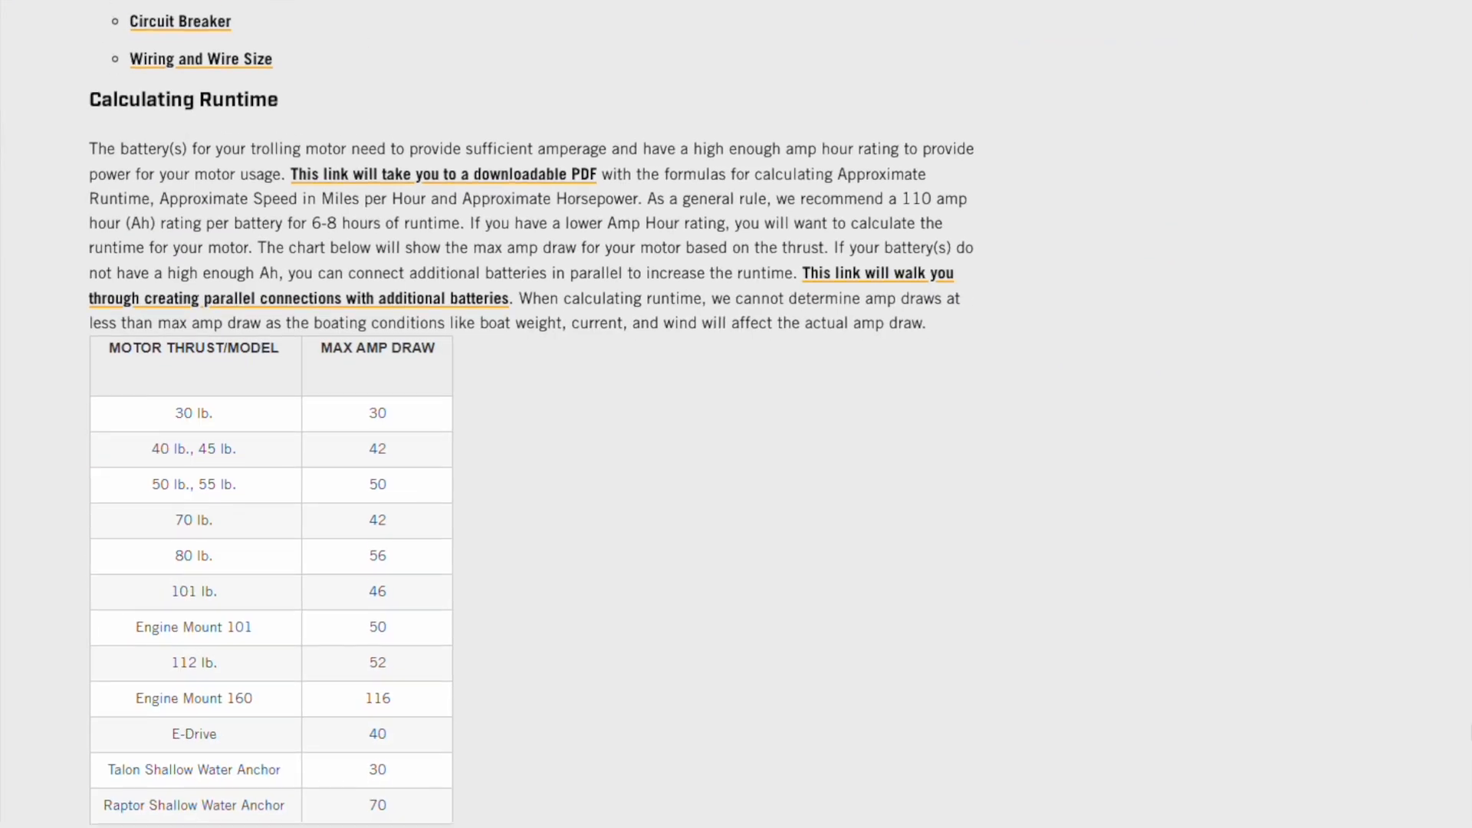
scroll(down, 3)
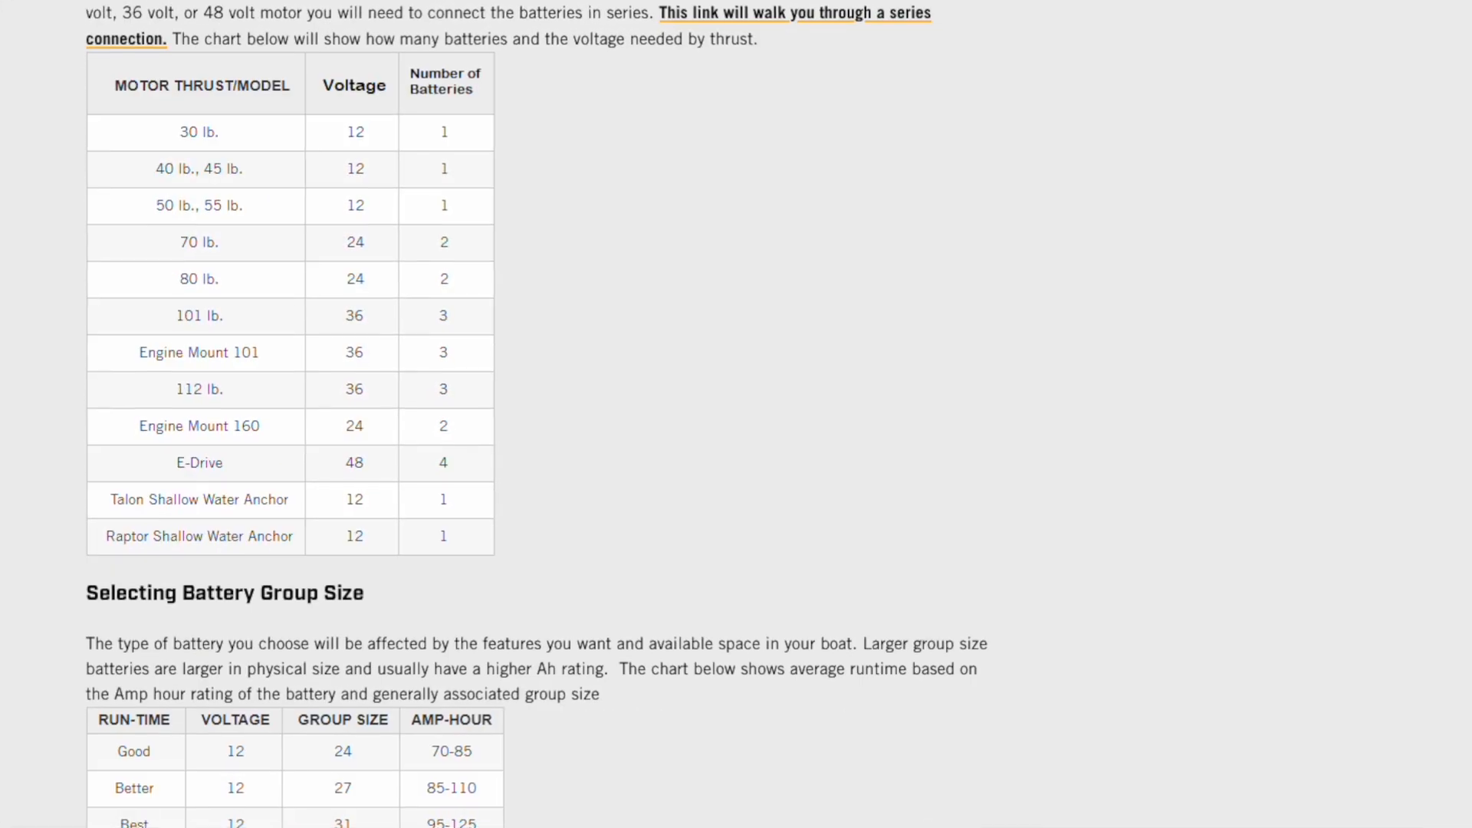
scroll(down, 3)
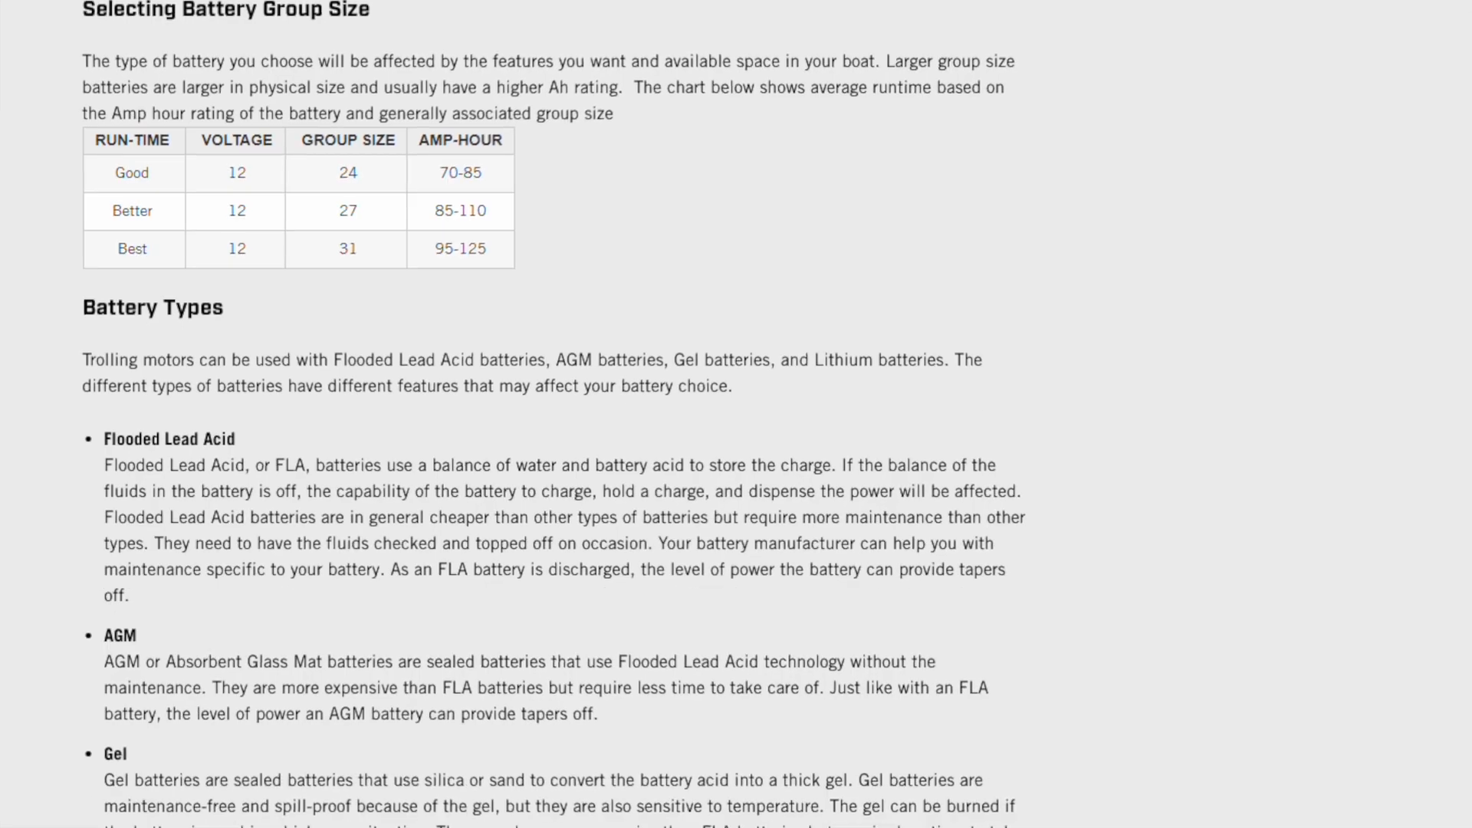
scroll(down, 3)
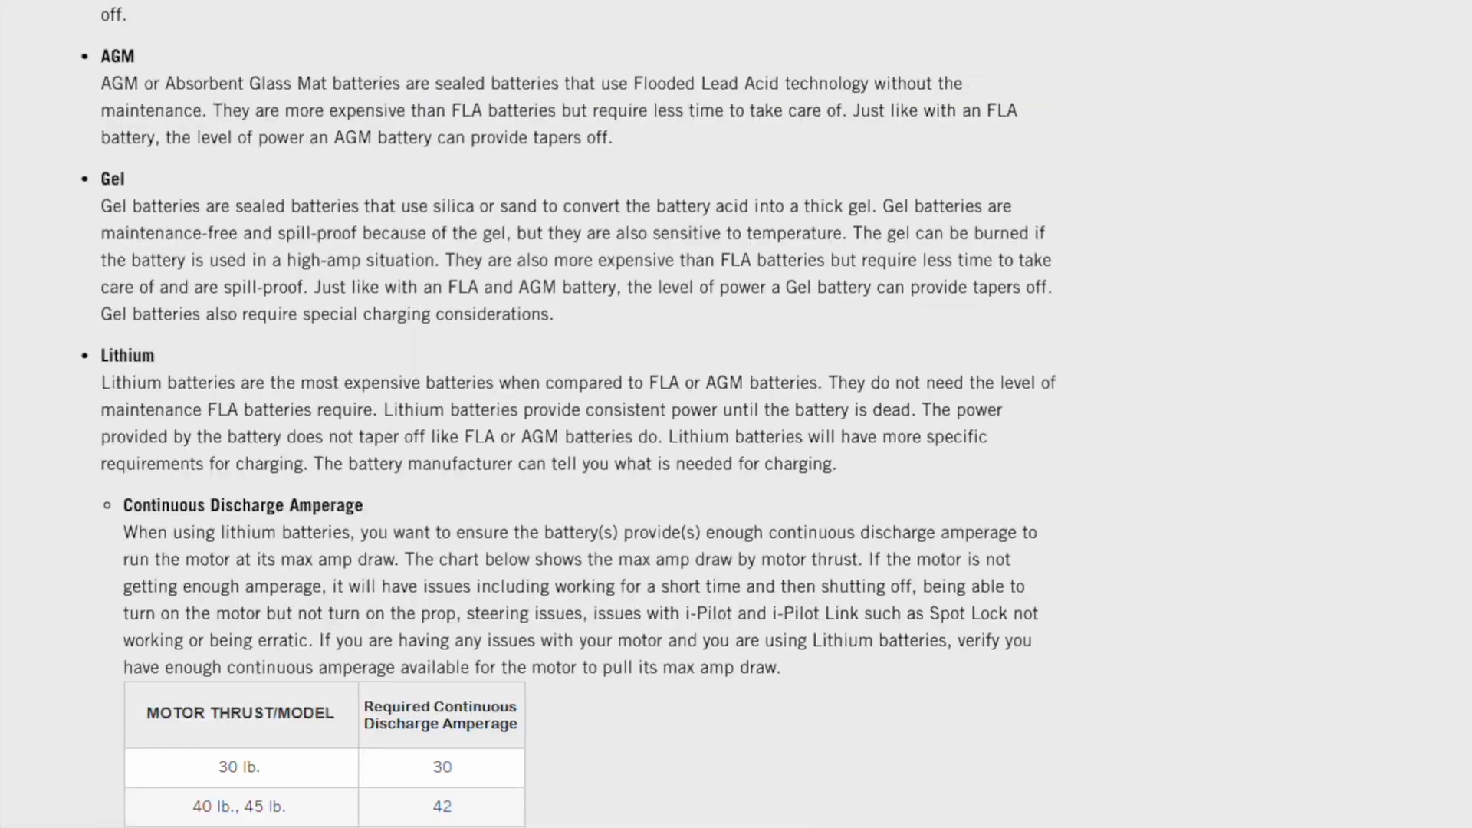
scroll(down, 3)
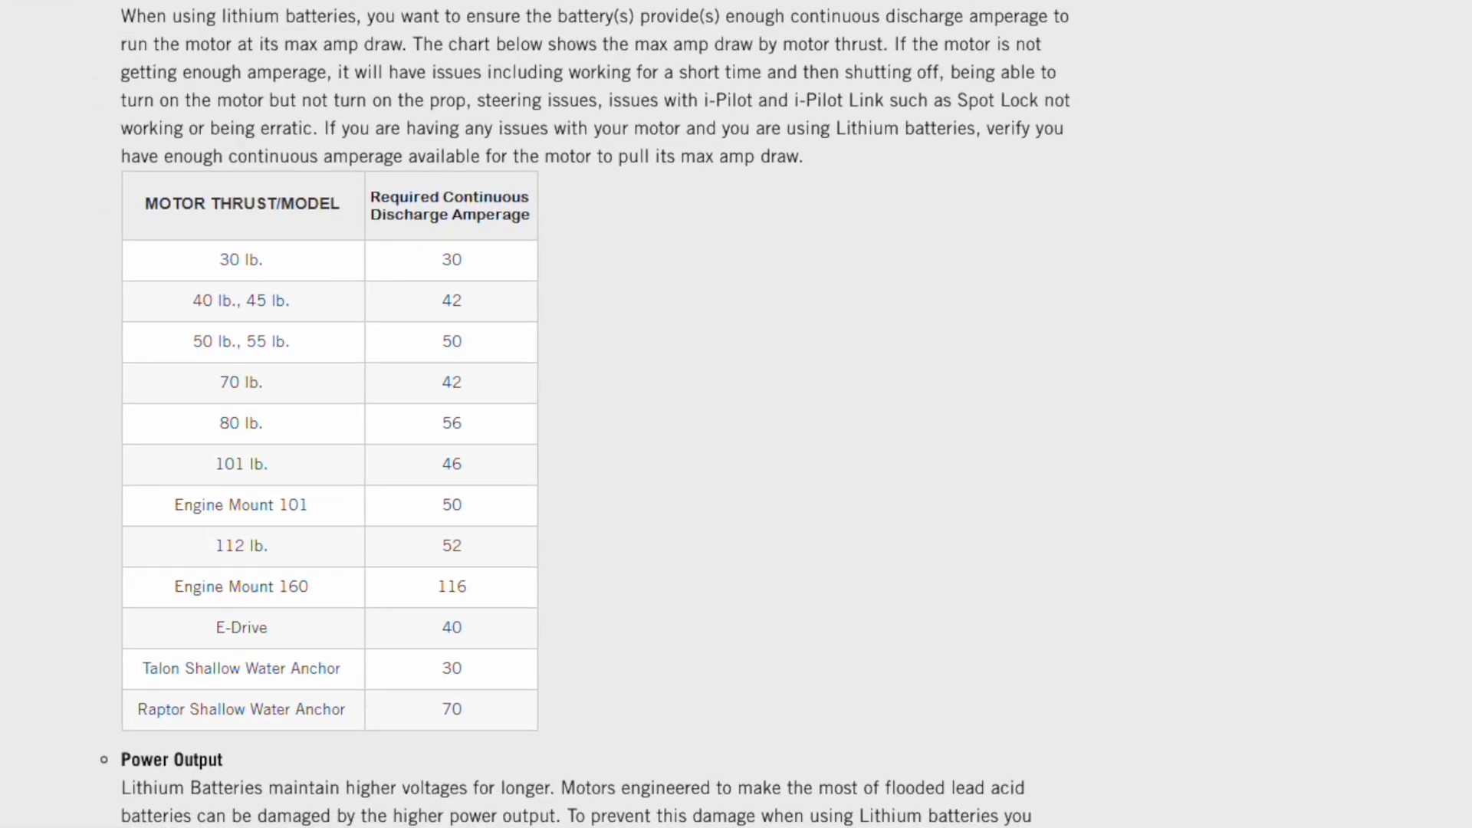
scroll(down, 3)
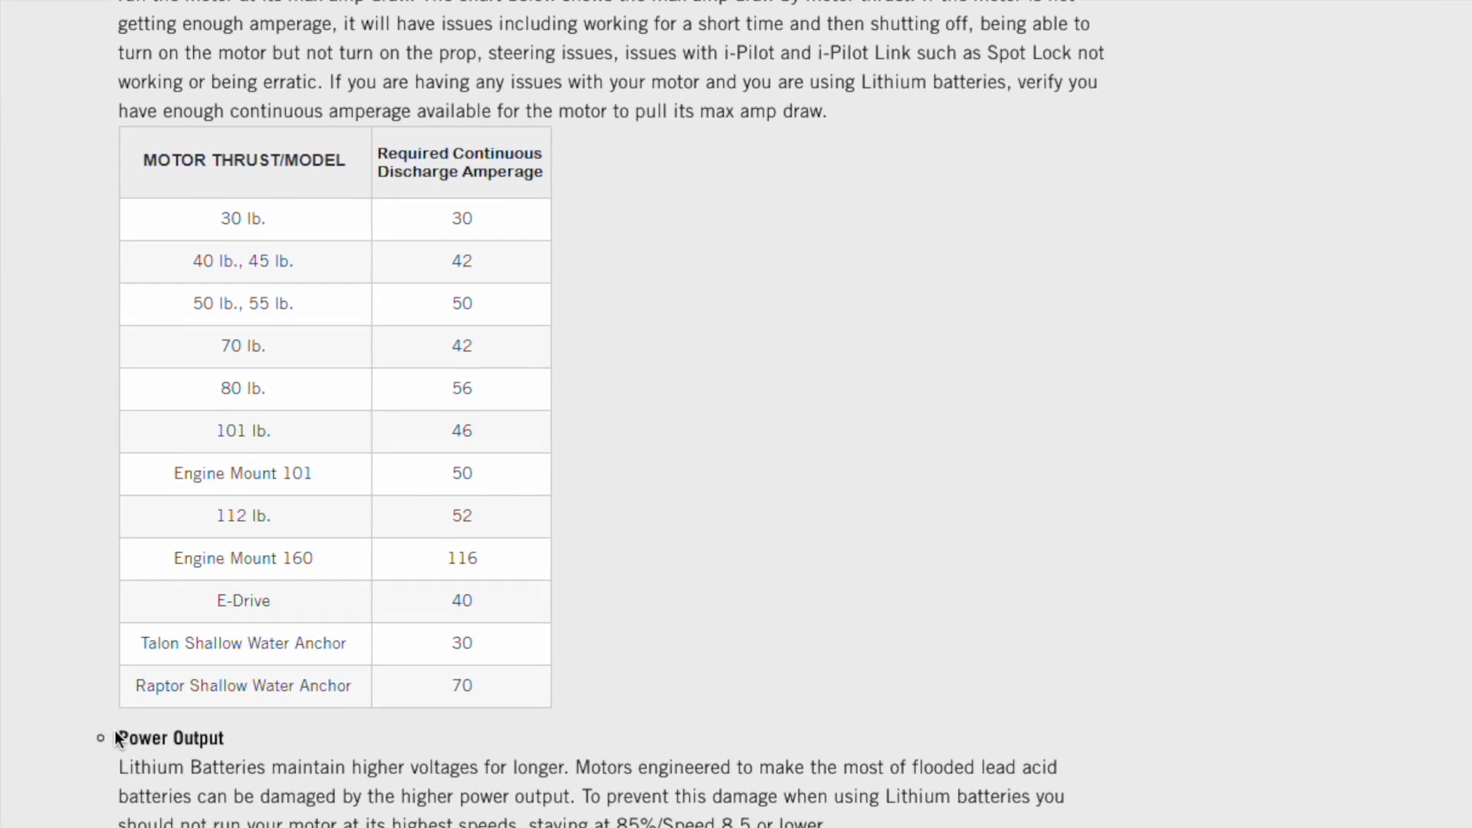
scroll(down, 3)
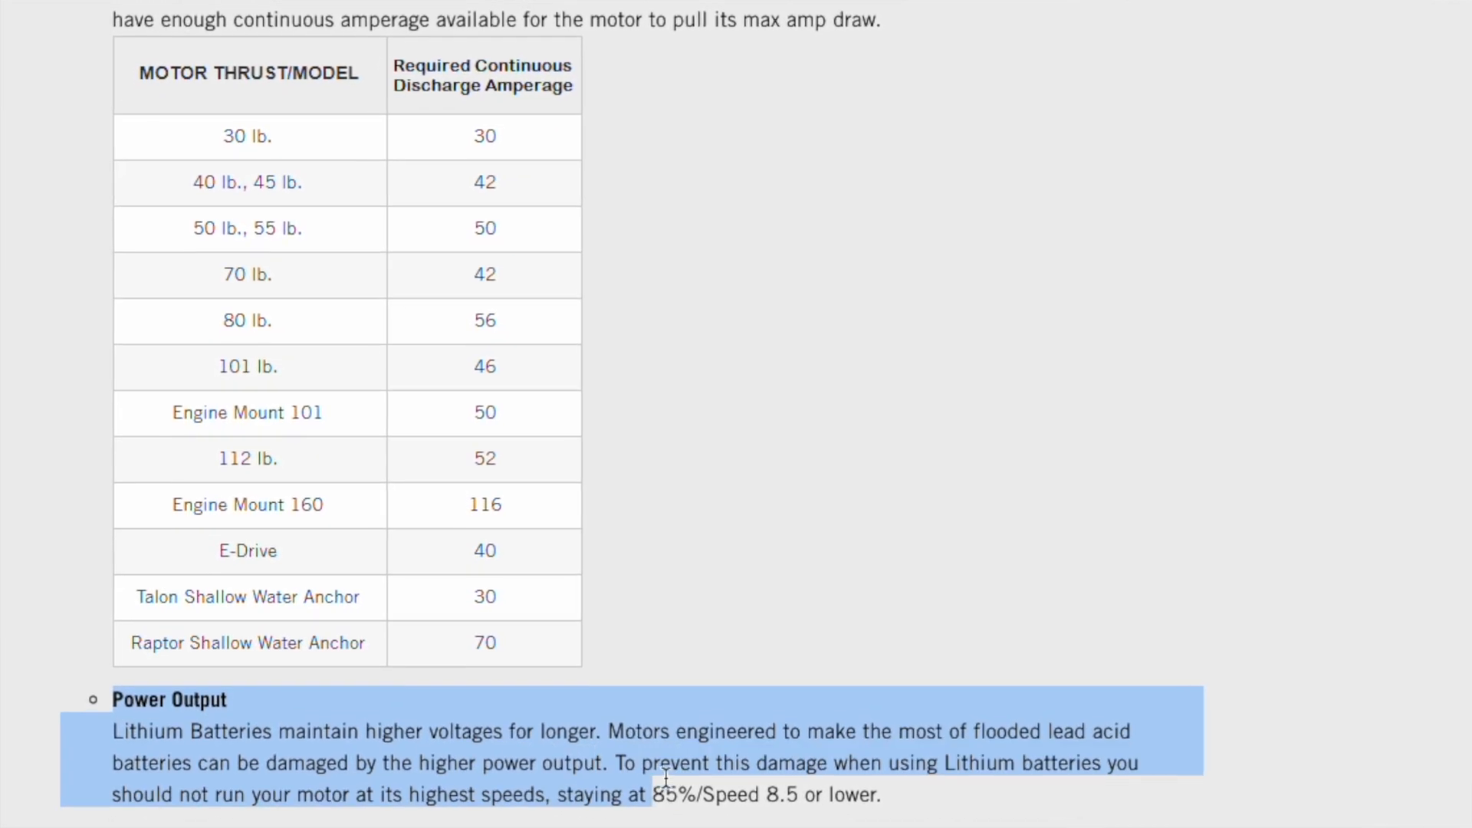
scroll(down, 3)
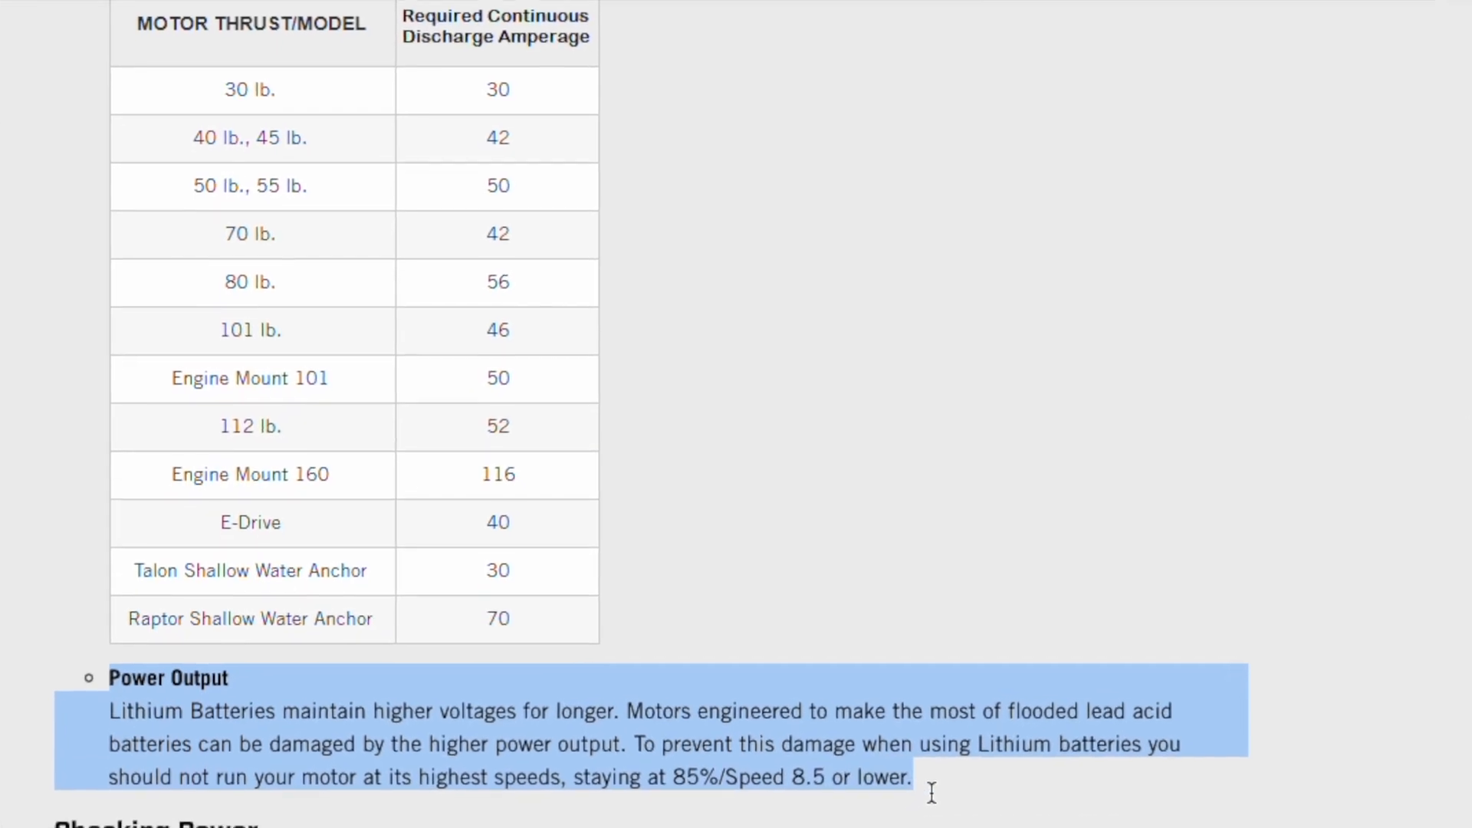
scroll(down, 3)
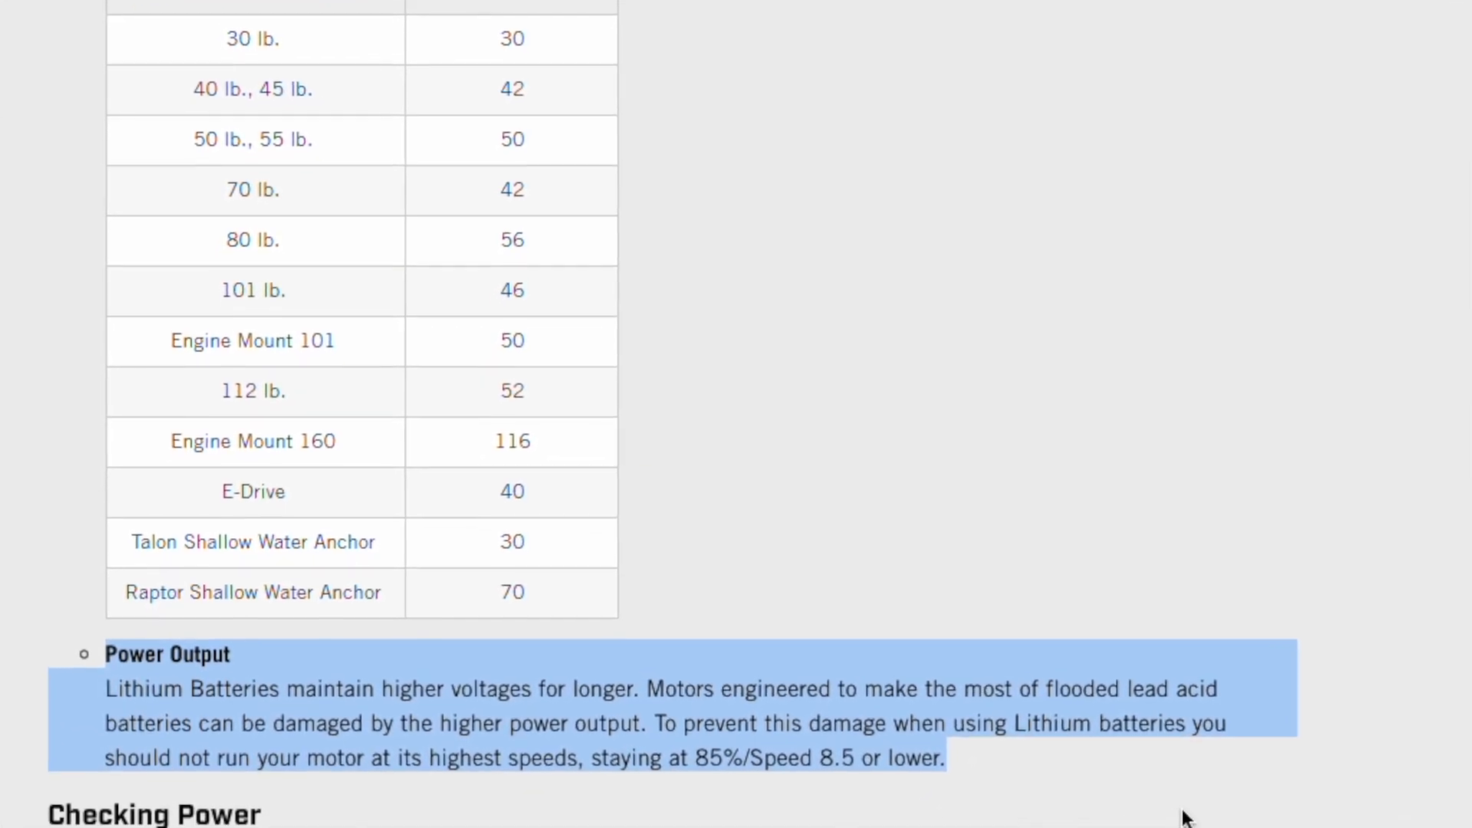
scroll(down, 3)
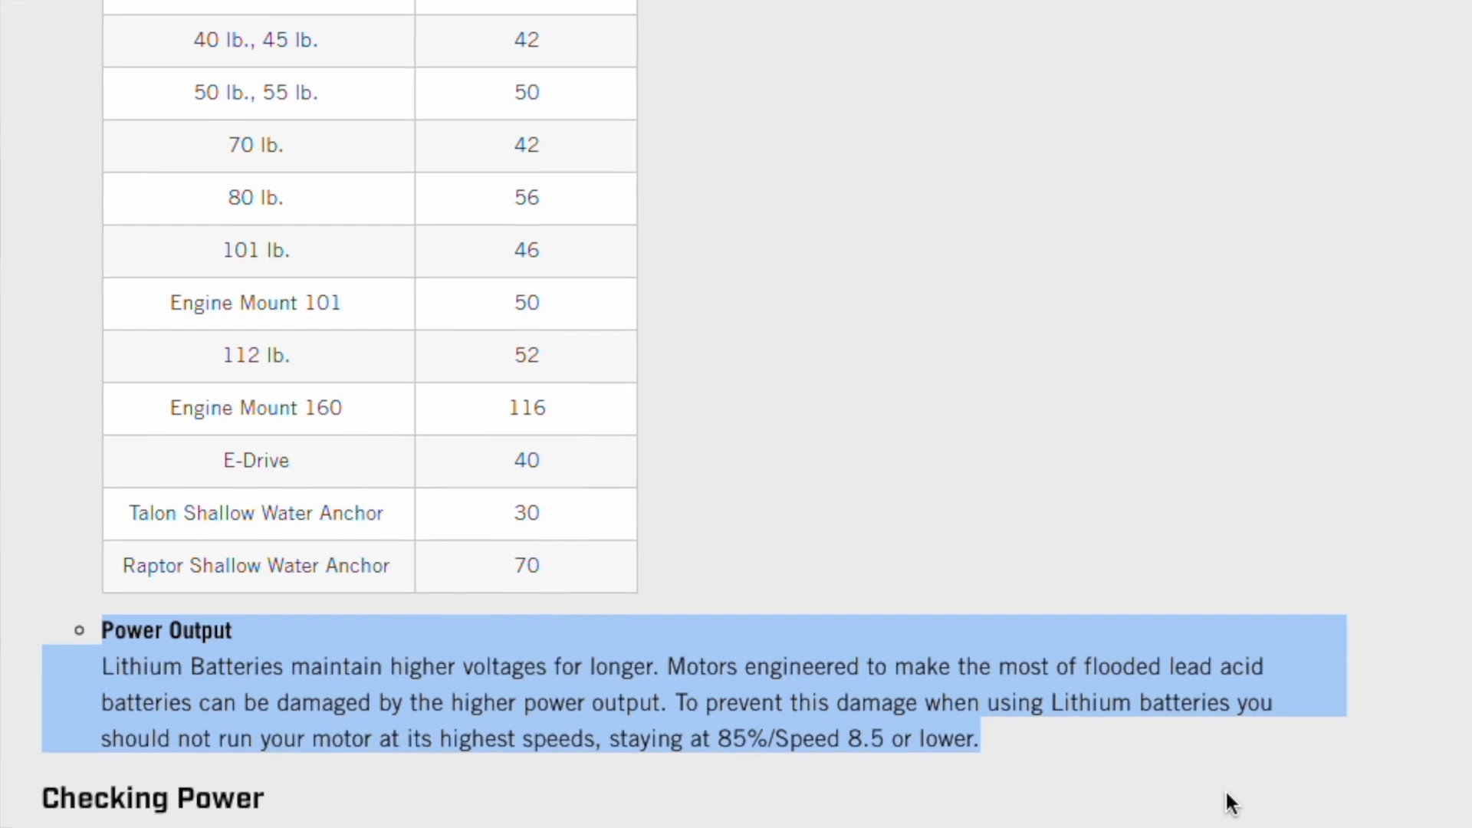
scroll(down, 3)
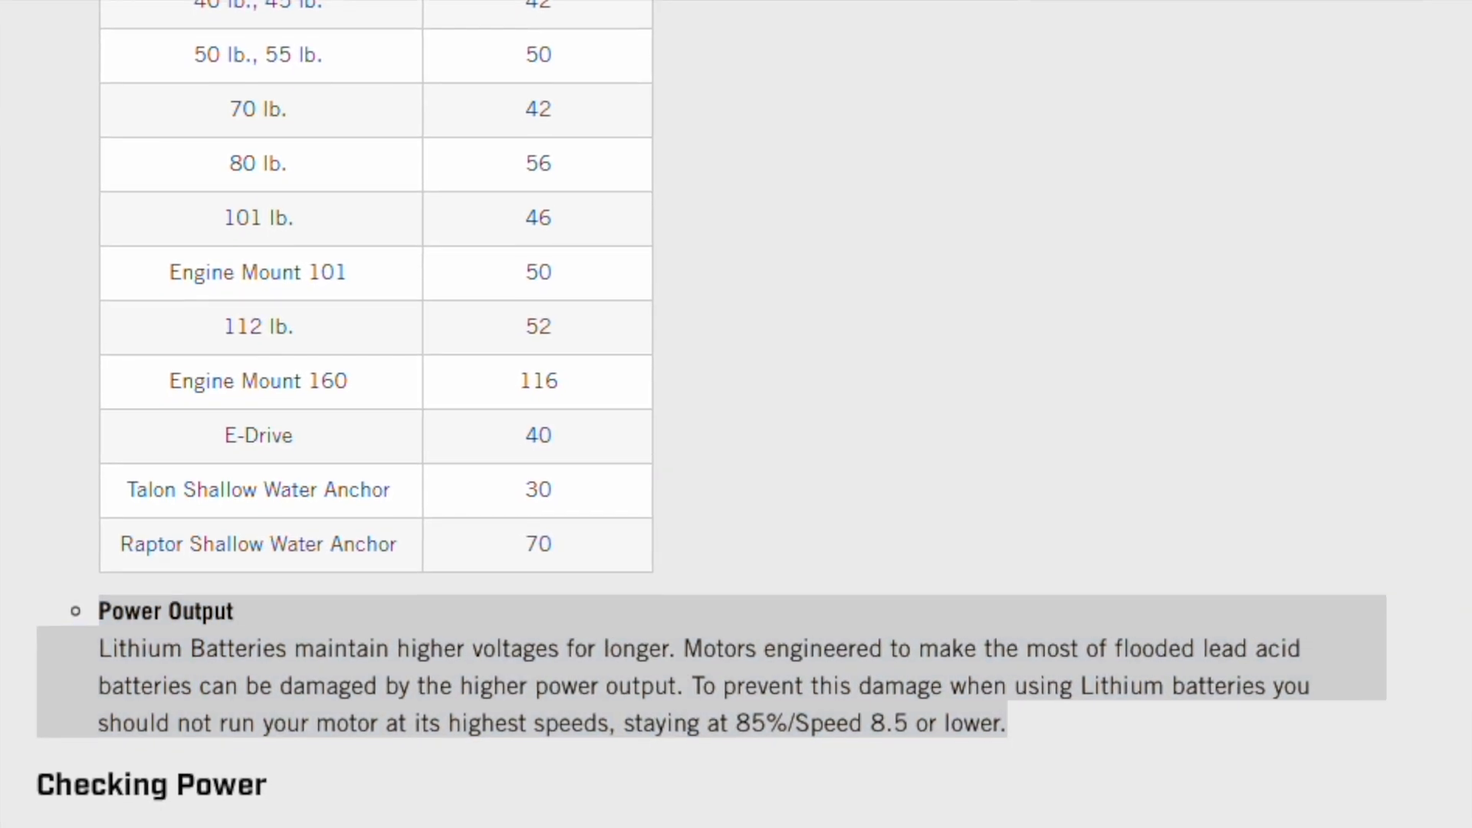
scroll(down, 3)
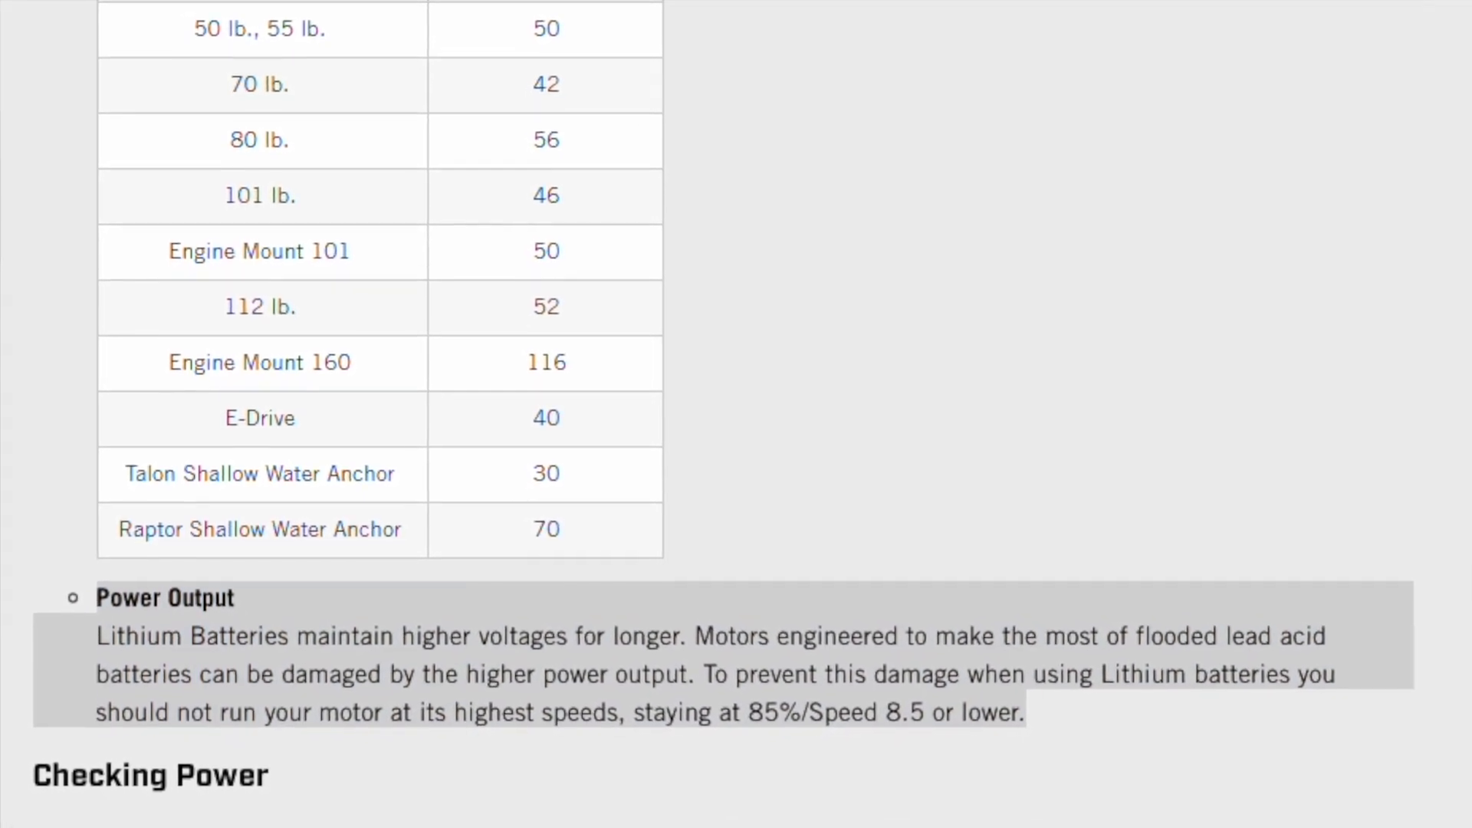
scroll(down, 3)
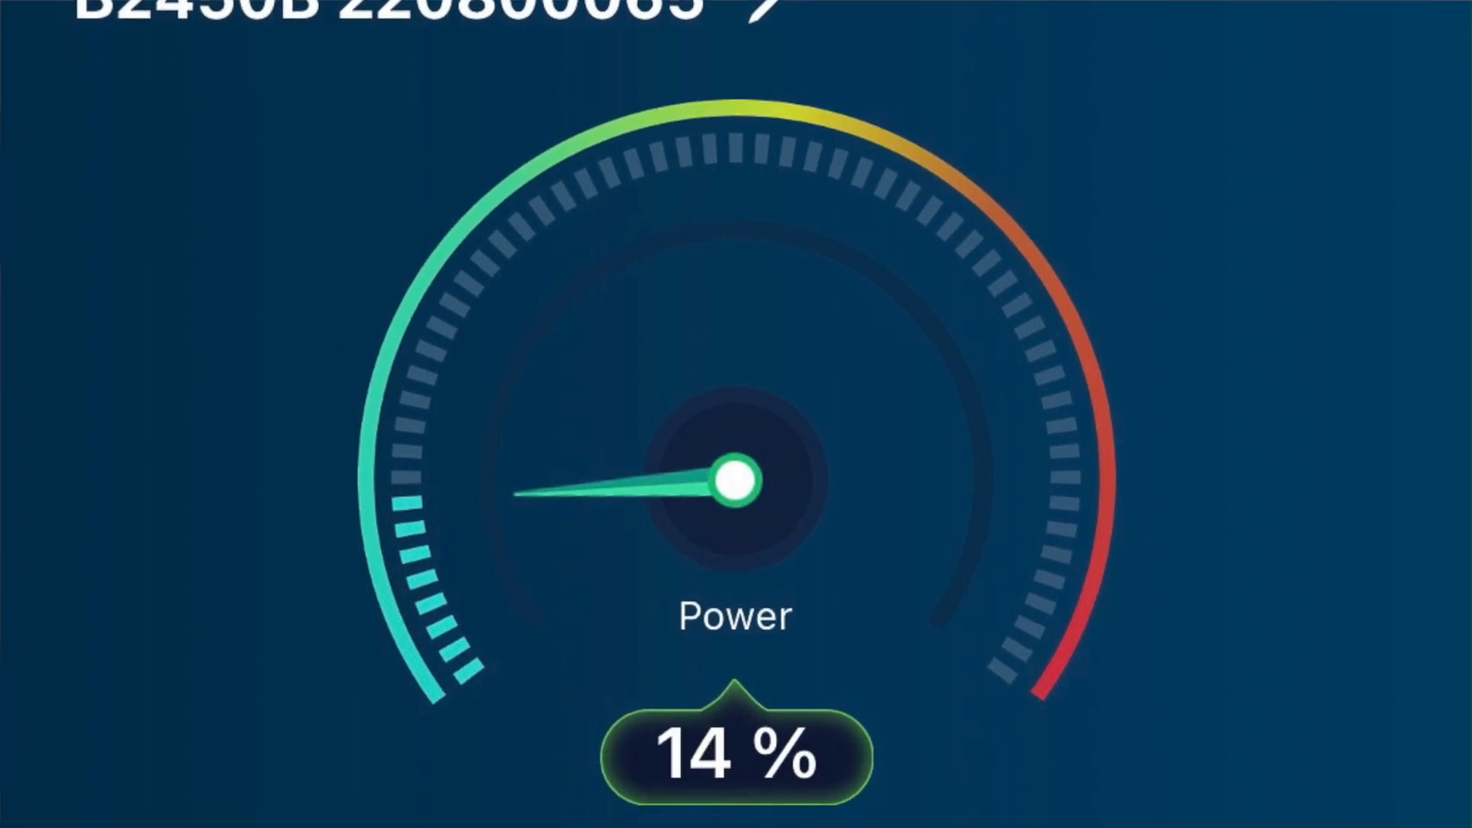
- Bring up the Temps card: ambient 27°C, MOS 25°C, sensors T1–T3 24°C
scroll(down, 3)
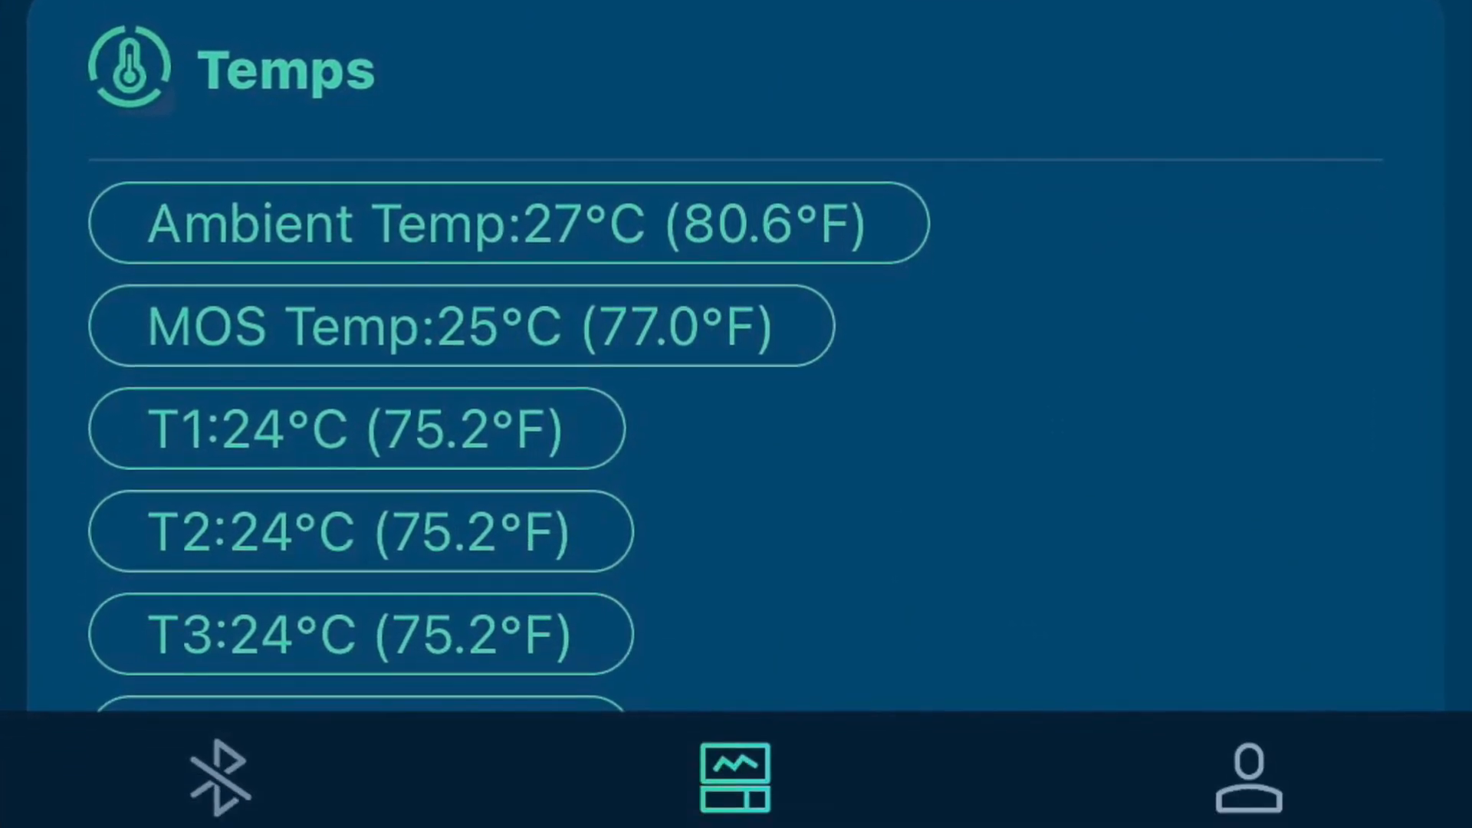
click(733, 777)
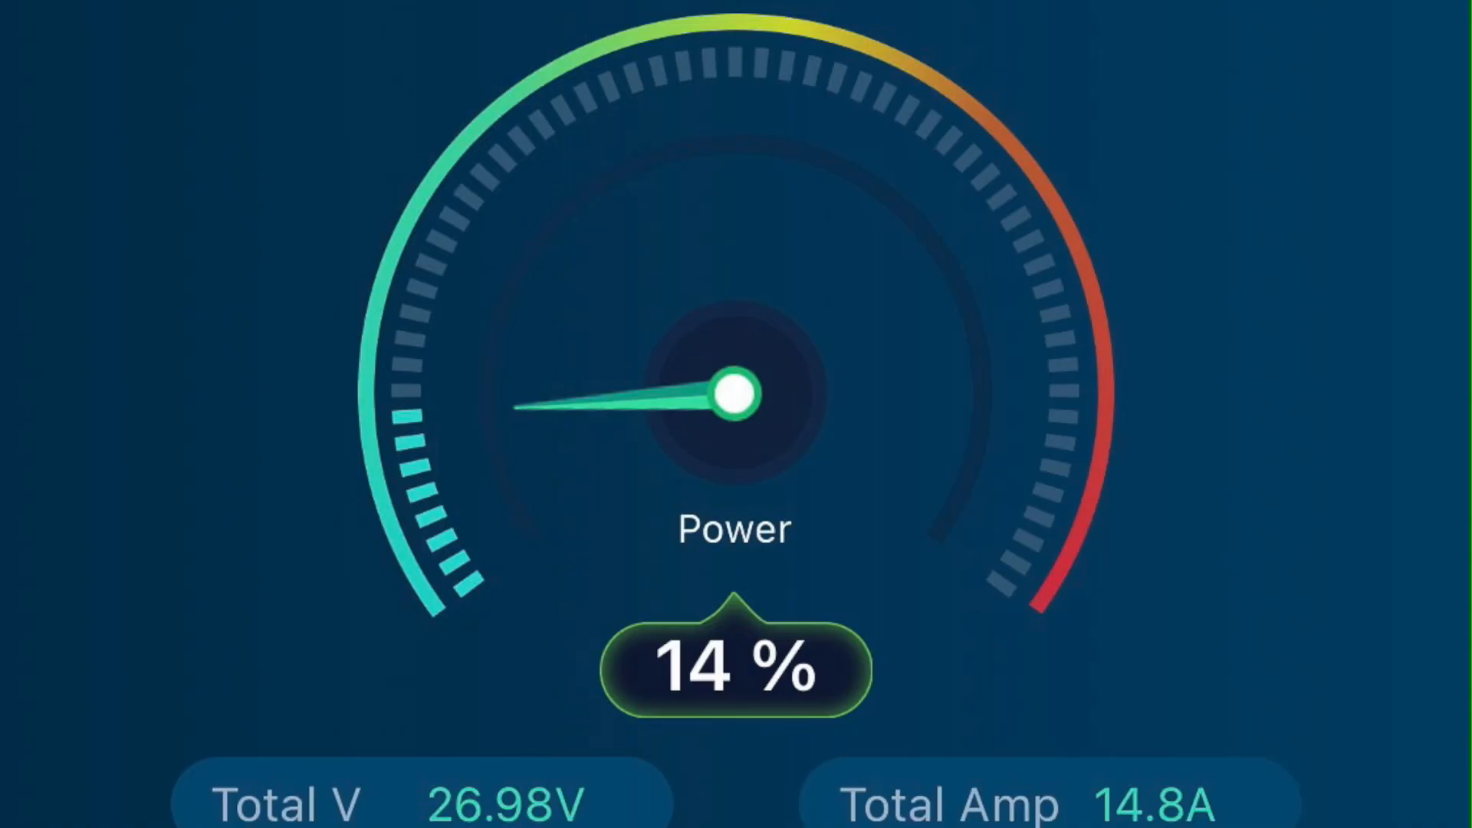